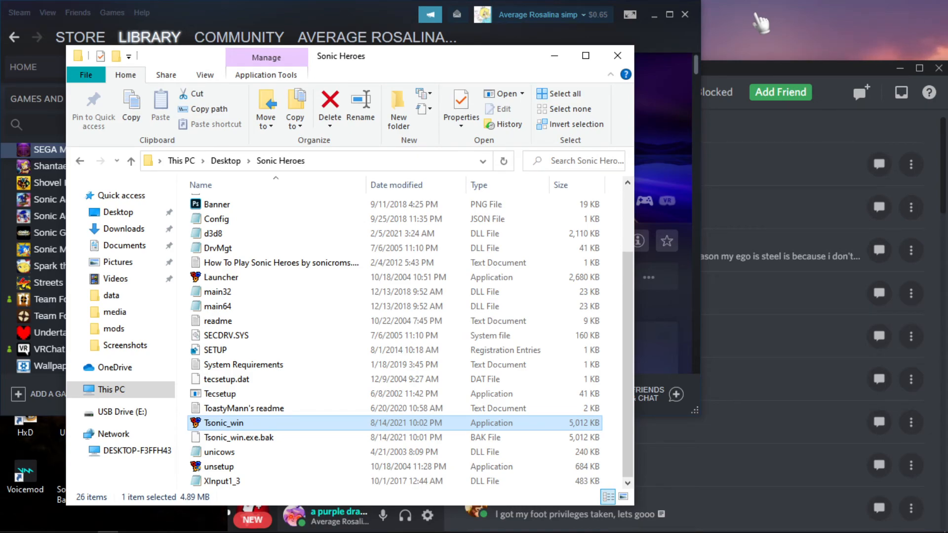
mouse_move(300, 380)
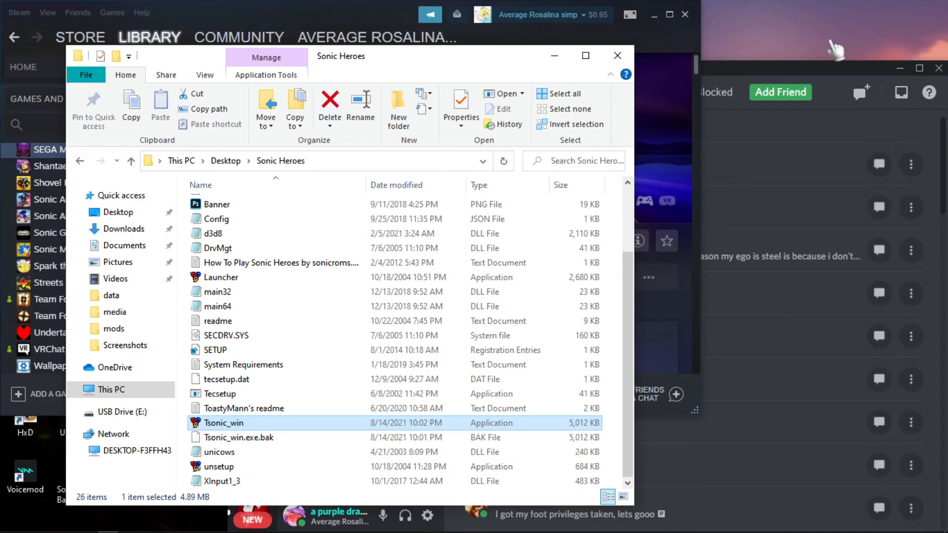
mouse_move(18, 435)
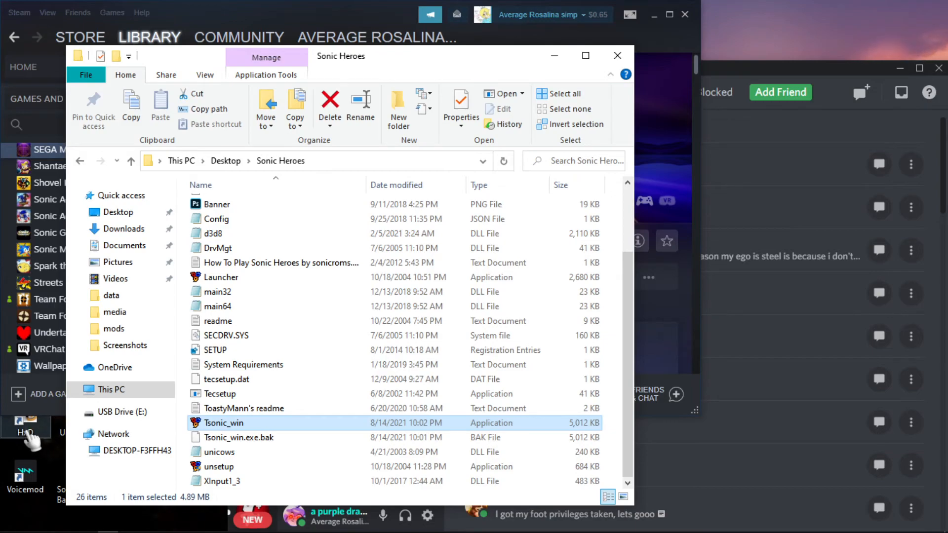
mouse_move(305, 433)
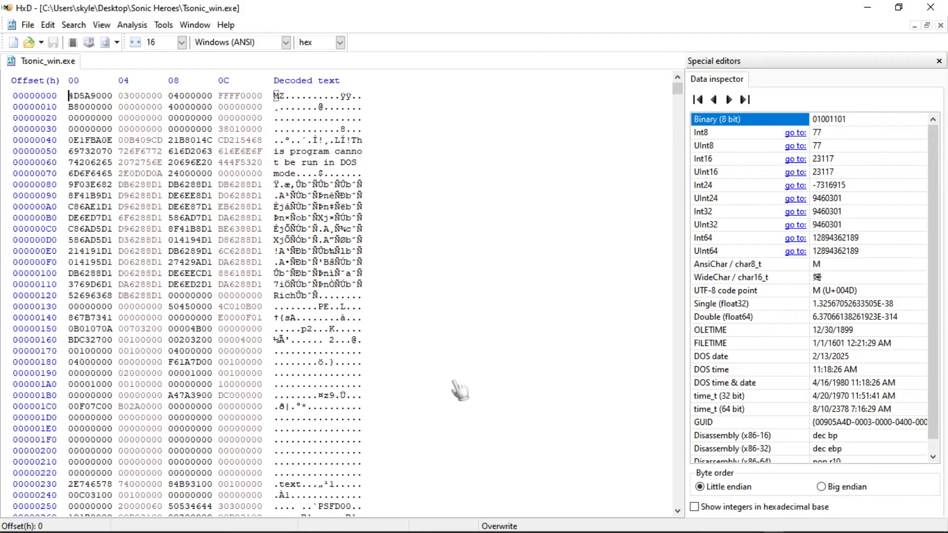
mouse_move(490, 373)
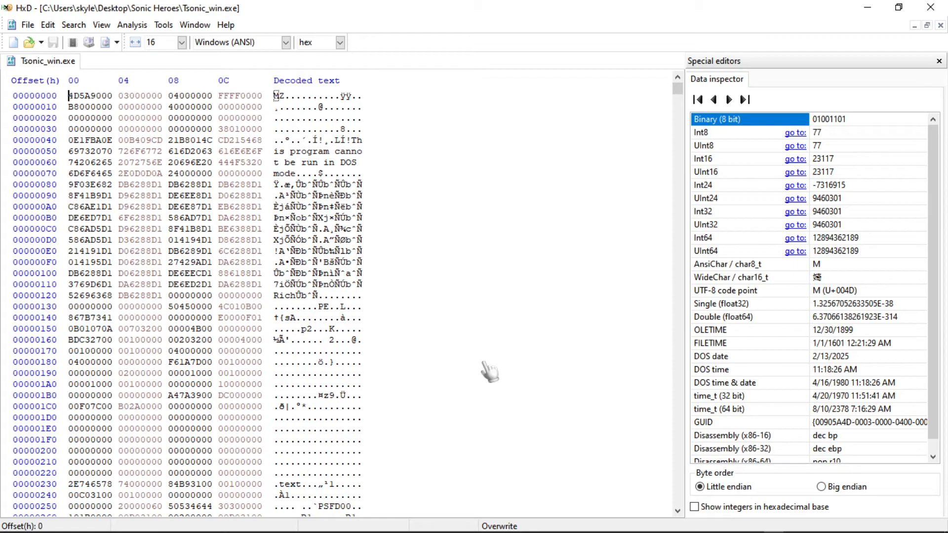
mouse_move(475, 362)
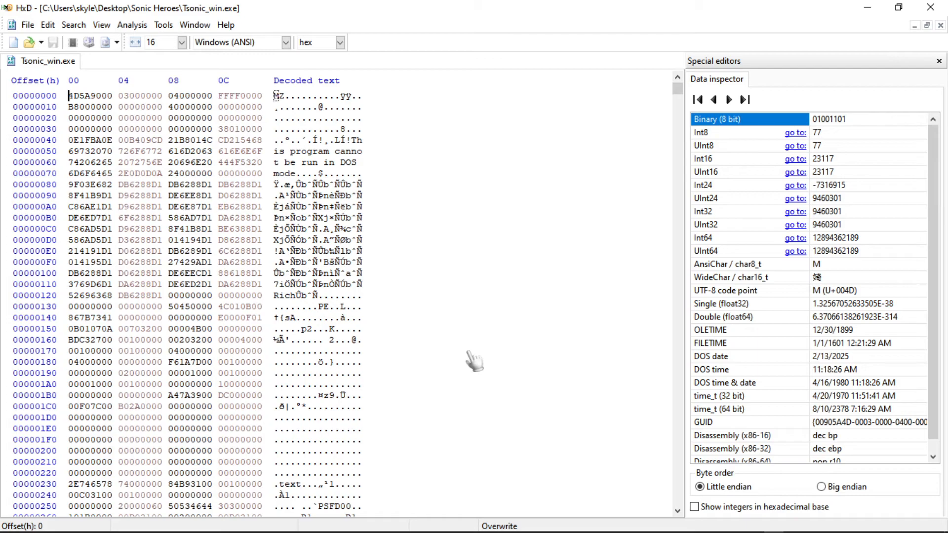
mouse_move(468, 325)
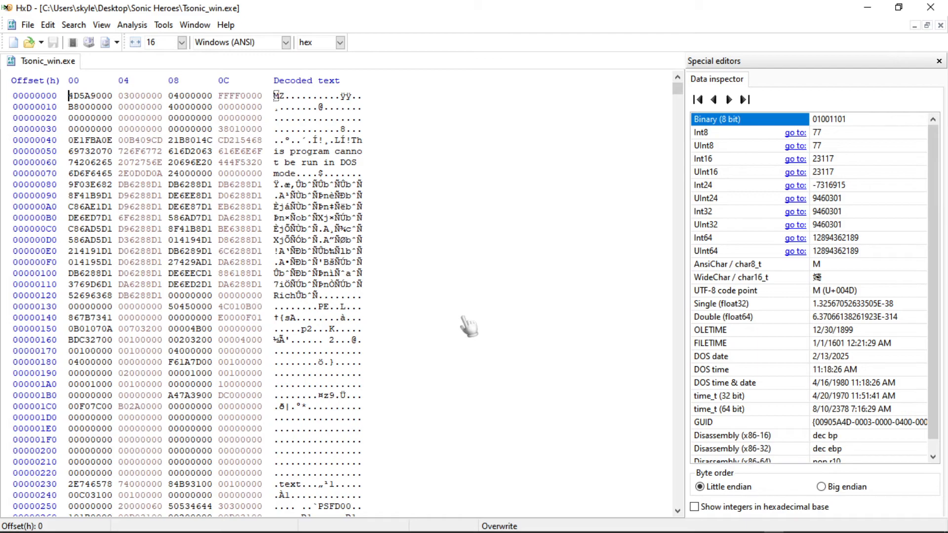
Bring up the Find dialog and set it to search for hex values.
left_click(101, 25)
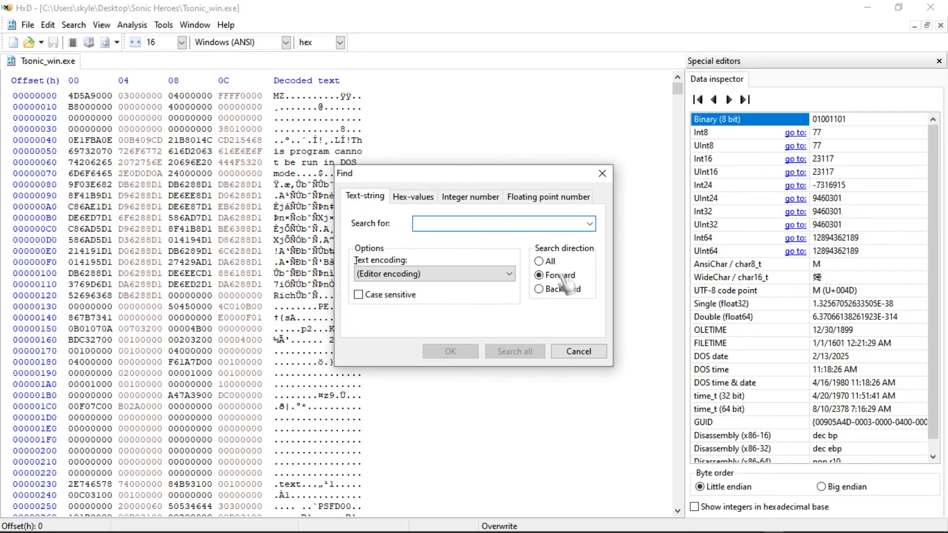
left_click(413, 196)
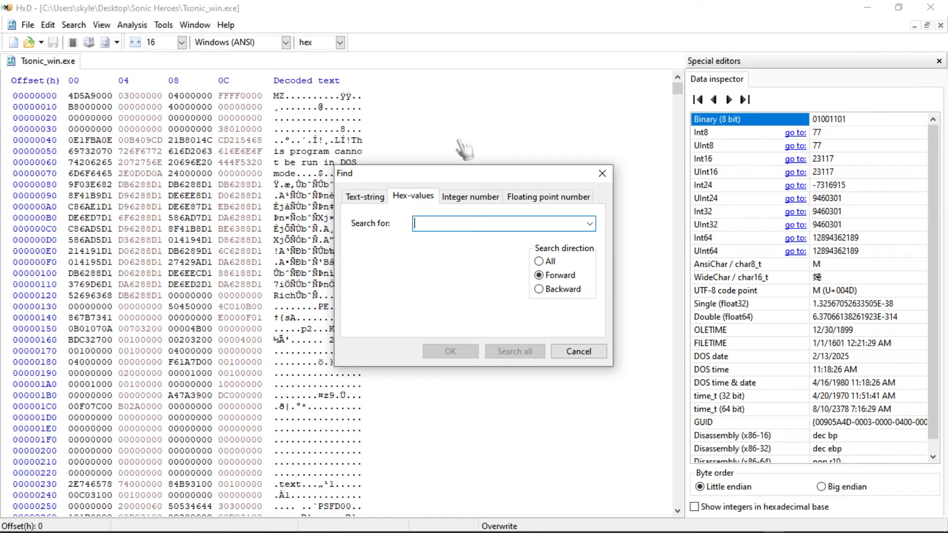
mouse_move(471, 197)
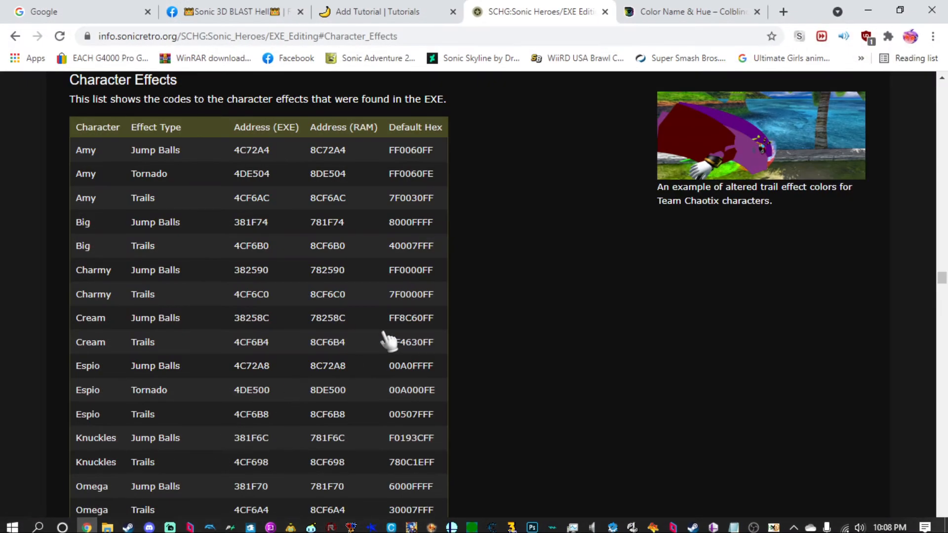
mouse_move(616, 366)
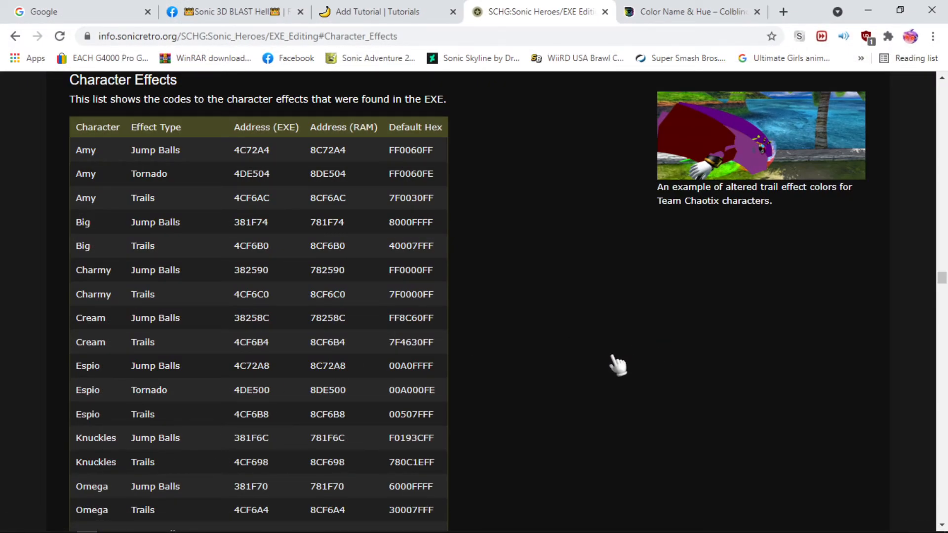
Locate Sonic's Tornado value 005AAAFE in the wiki's Character Effects table.
scroll("down", 3)
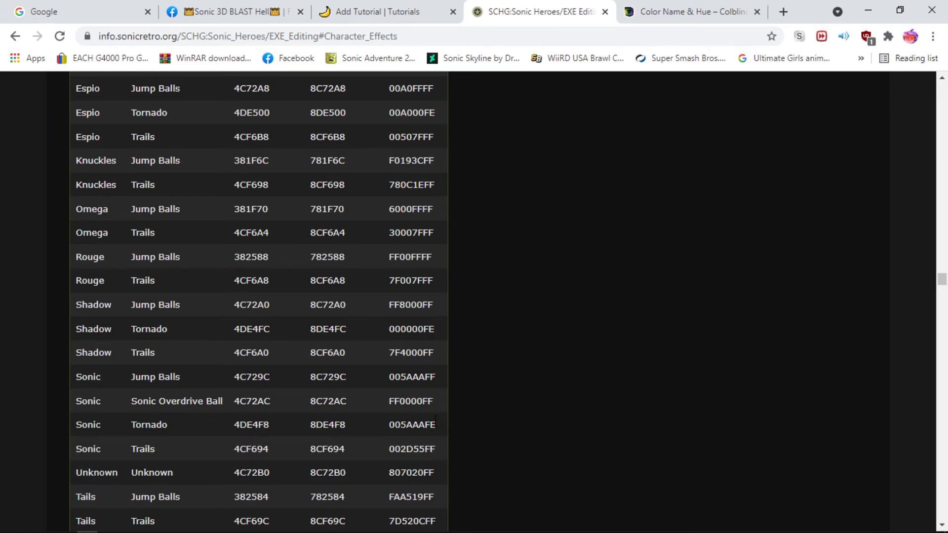
mouse_move(411, 490)
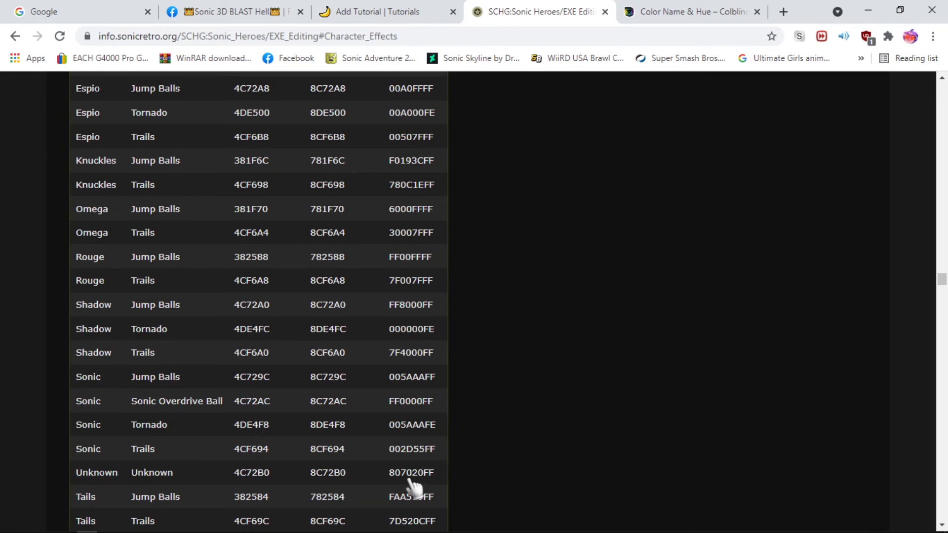
mouse_move(507, 488)
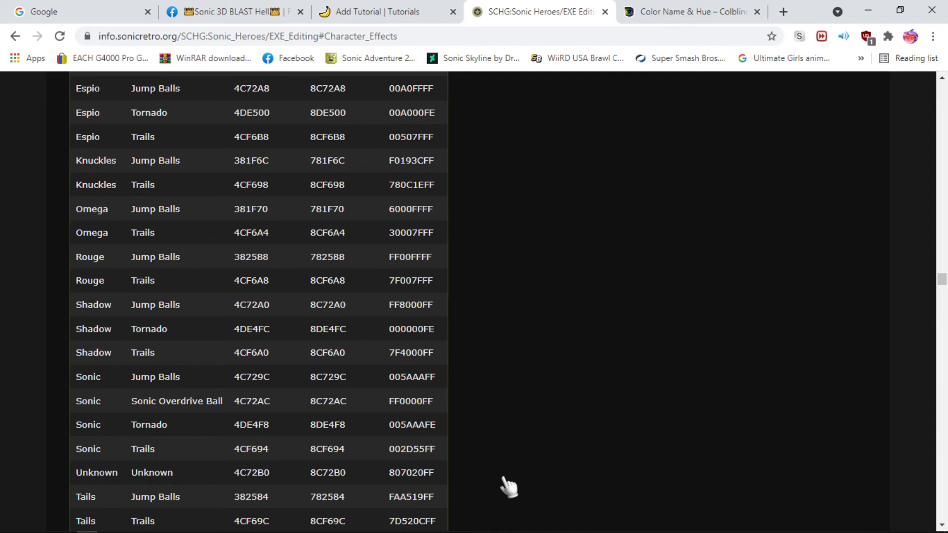
mouse_move(497, 492)
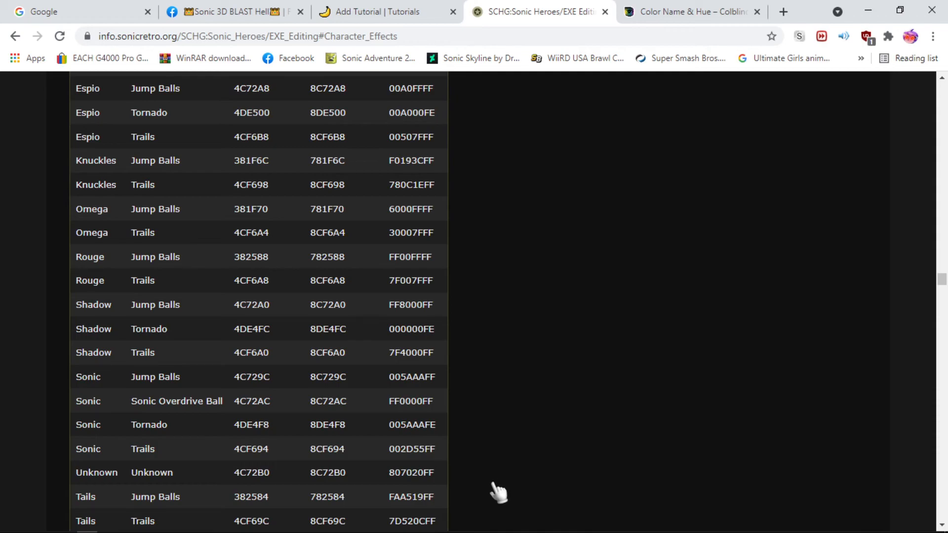
mouse_move(481, 484)
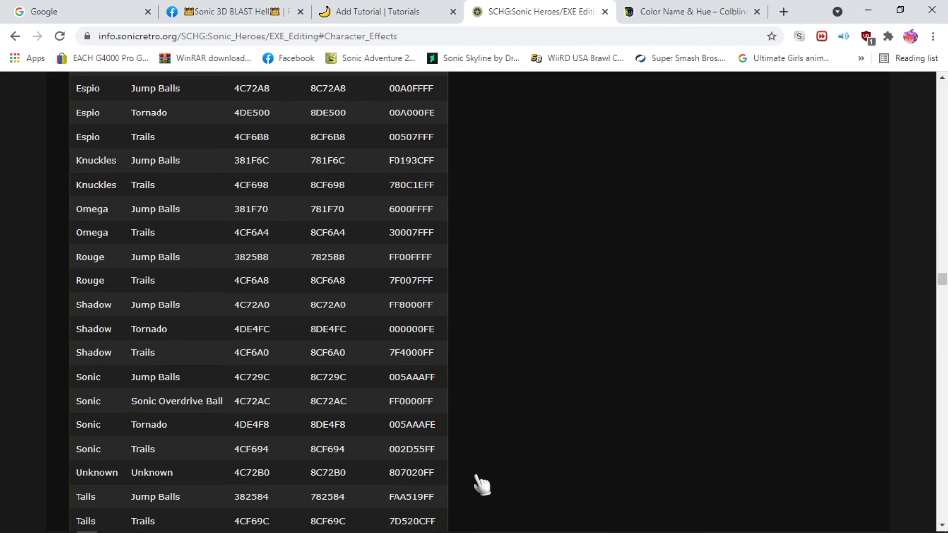
mouse_move(503, 390)
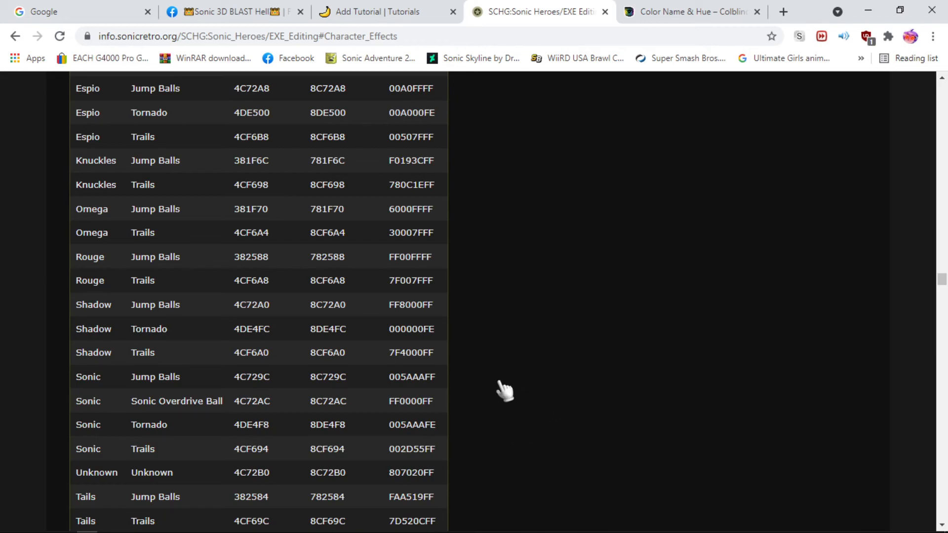
mouse_move(216, 396)
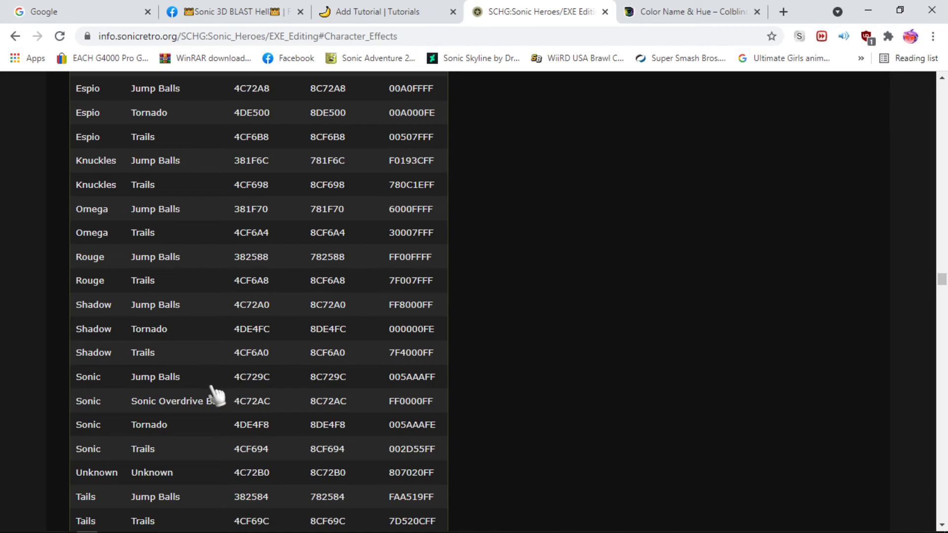
mouse_move(524, 390)
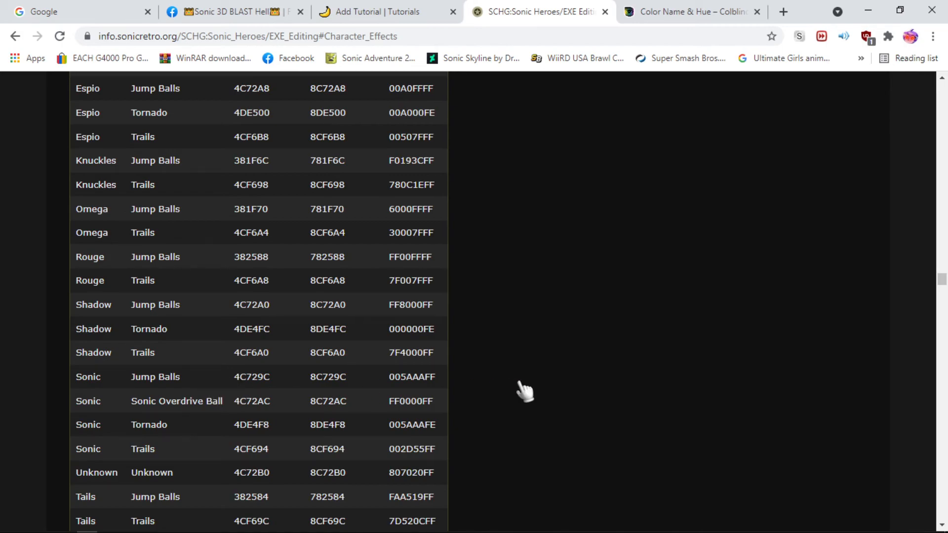
mouse_move(581, 402)
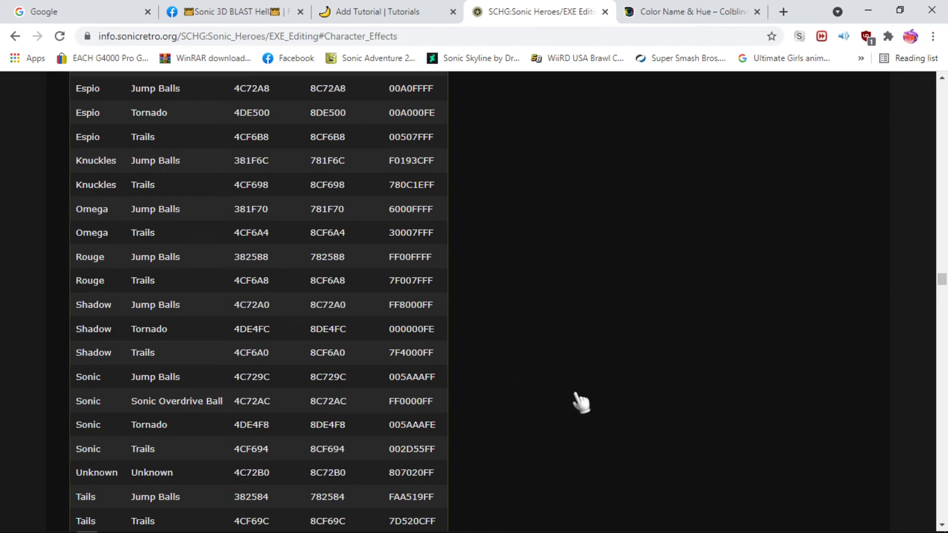
mouse_move(459, 435)
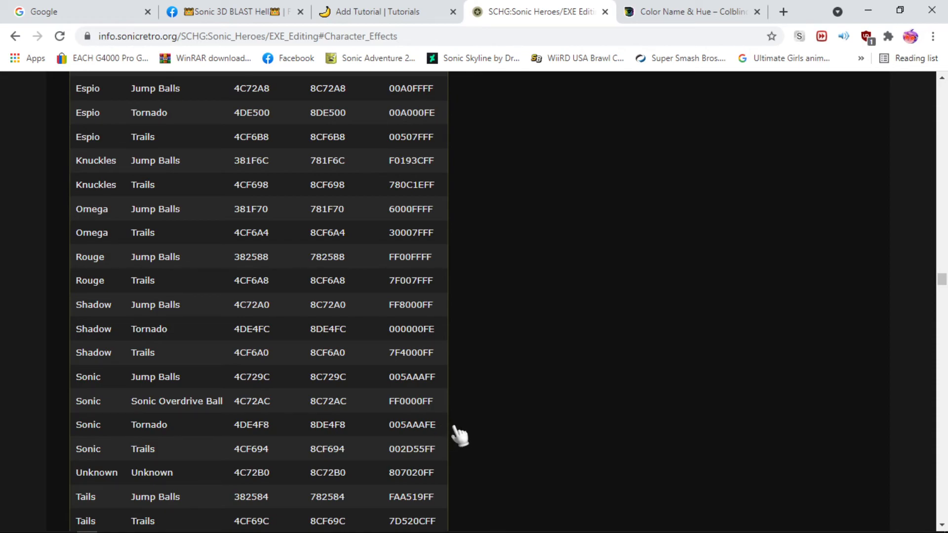
mouse_move(514, 435)
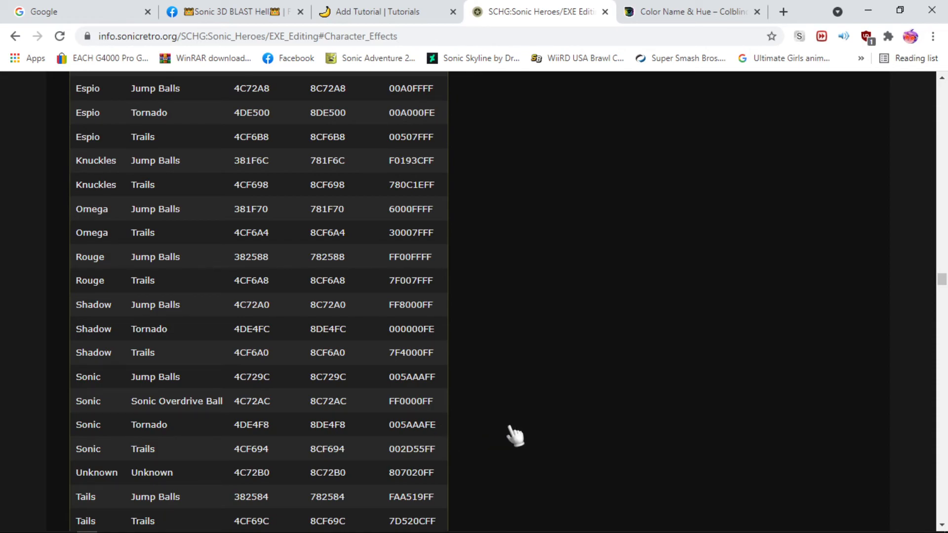
mouse_move(450, 435)
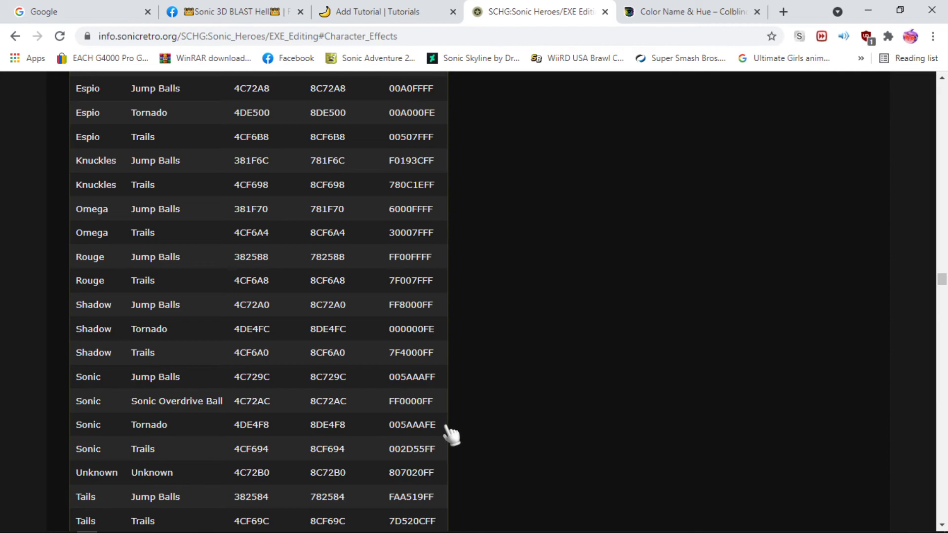
double_click(411, 424)
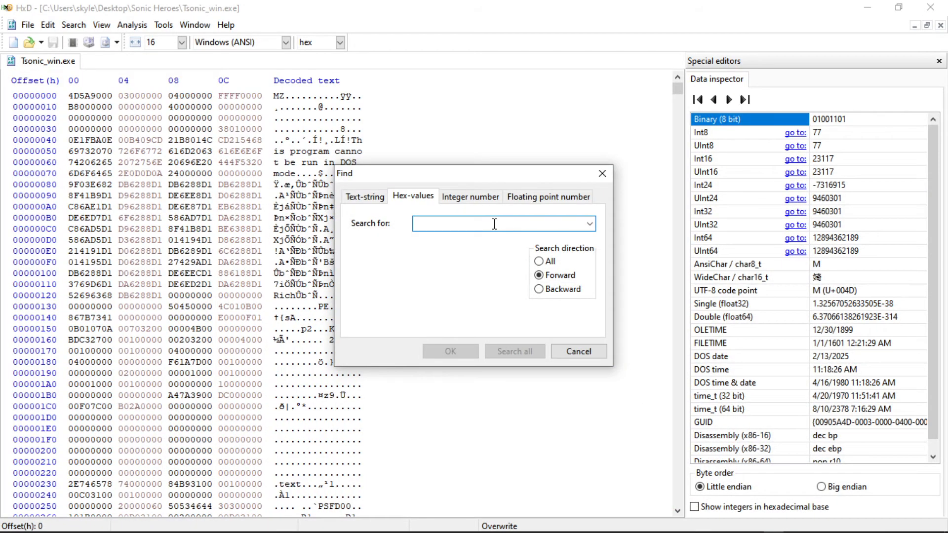
mouse_move(507, 253)
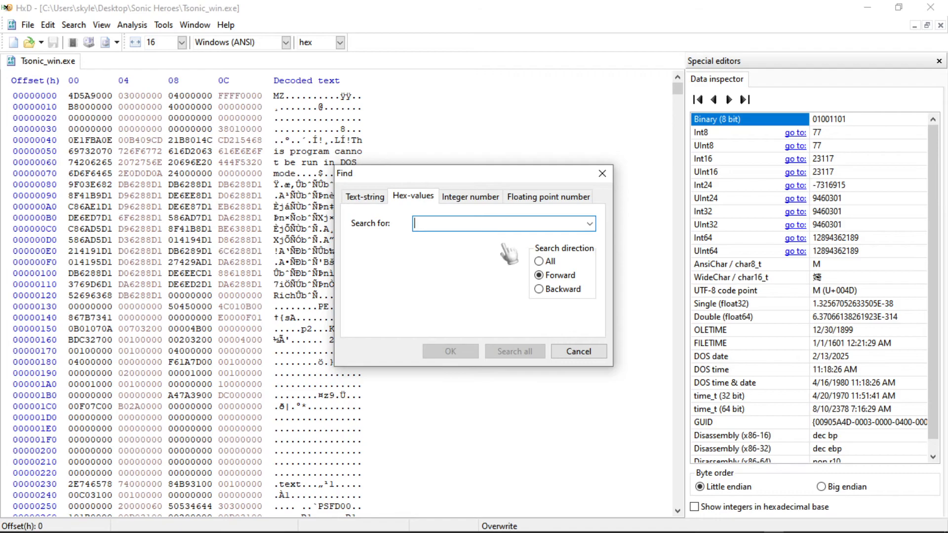
Search Tsonic_win.exe for 005AAAFE, landing on the tornado bytes at offset 4DE4F8.
type("005AAAFE")
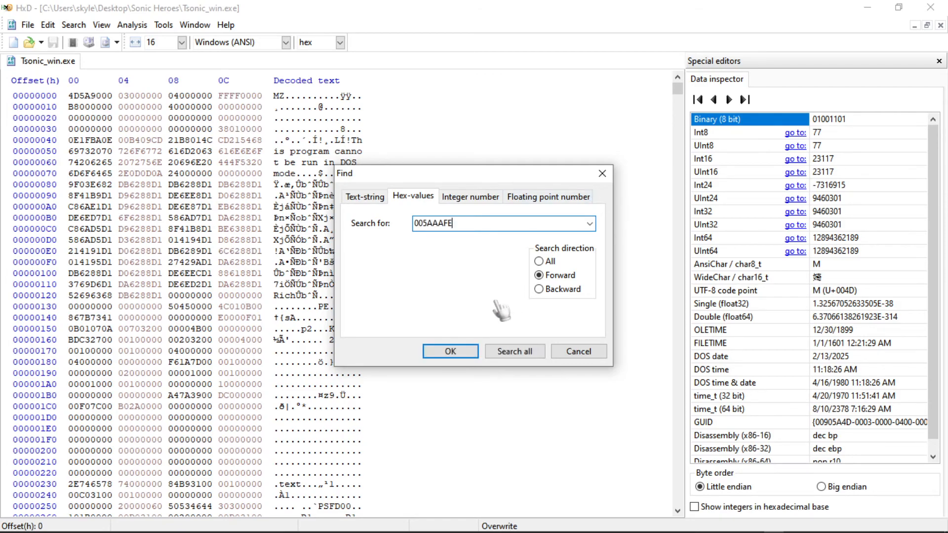
left_click(450, 352)
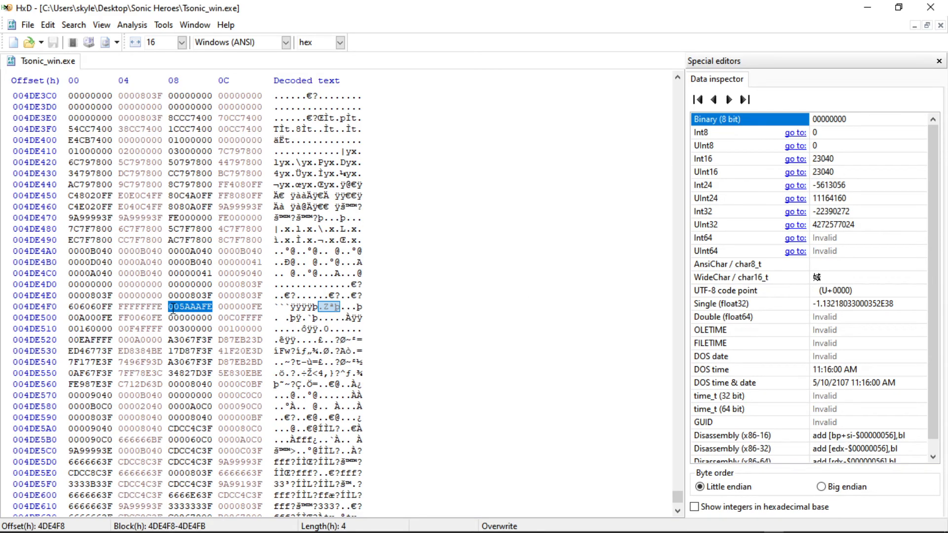
left_click(319, 306)
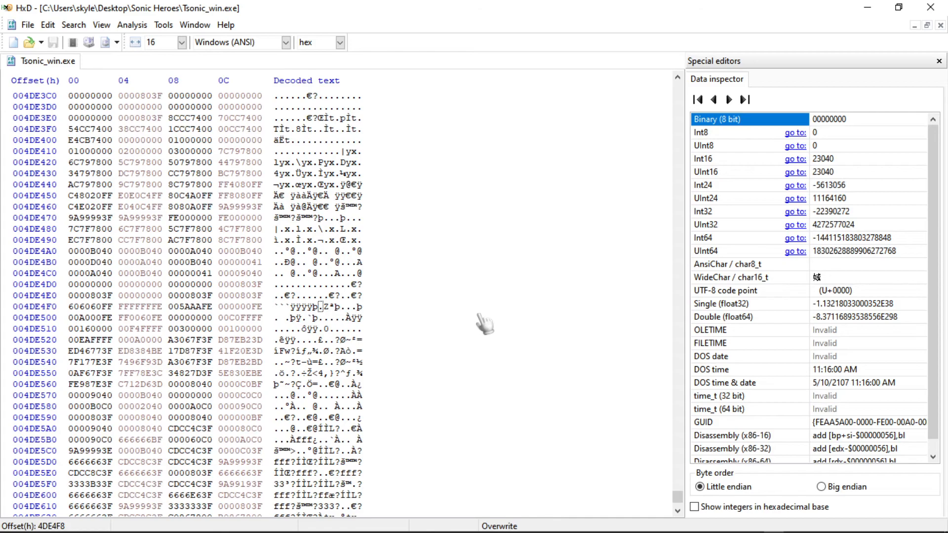
mouse_move(189, 322)
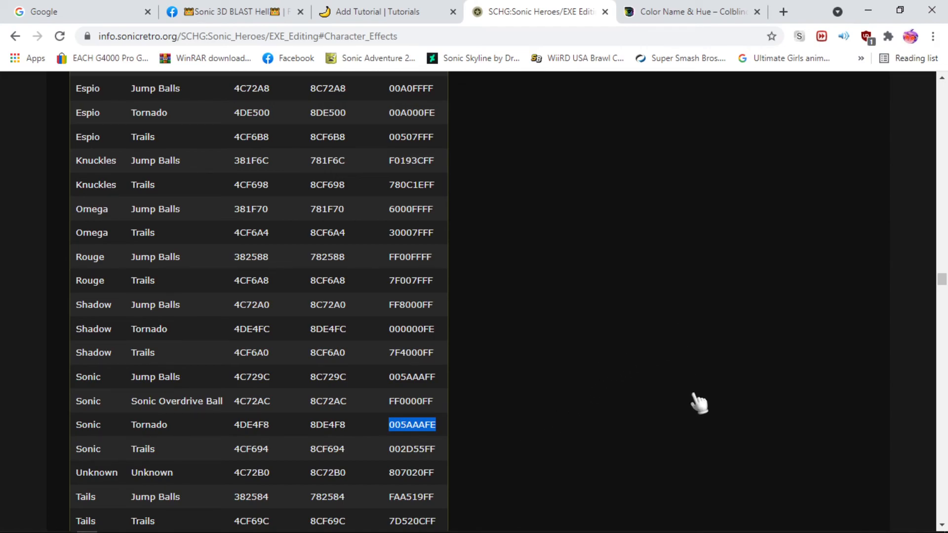
Switch Chrome to the Color Name & Hue picker page.
left_click(691, 12)
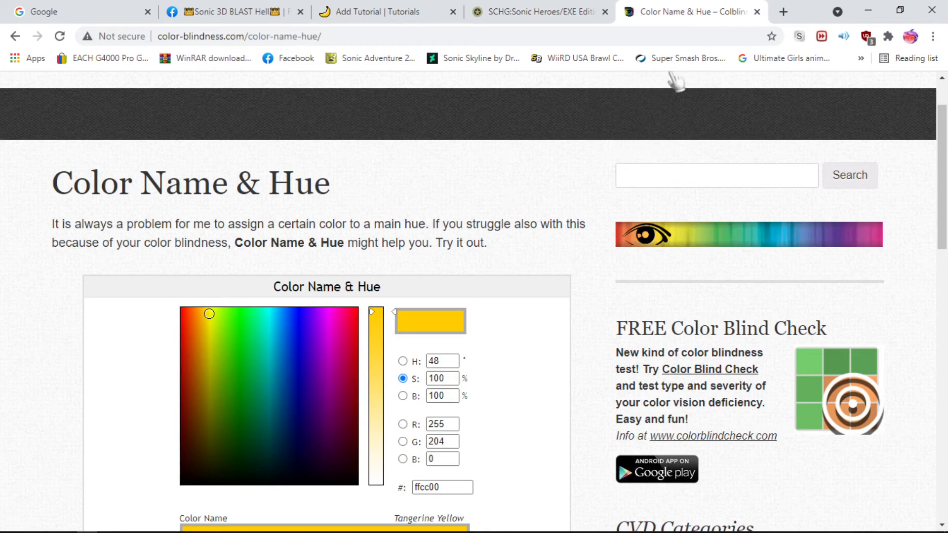
mouse_move(632, 299)
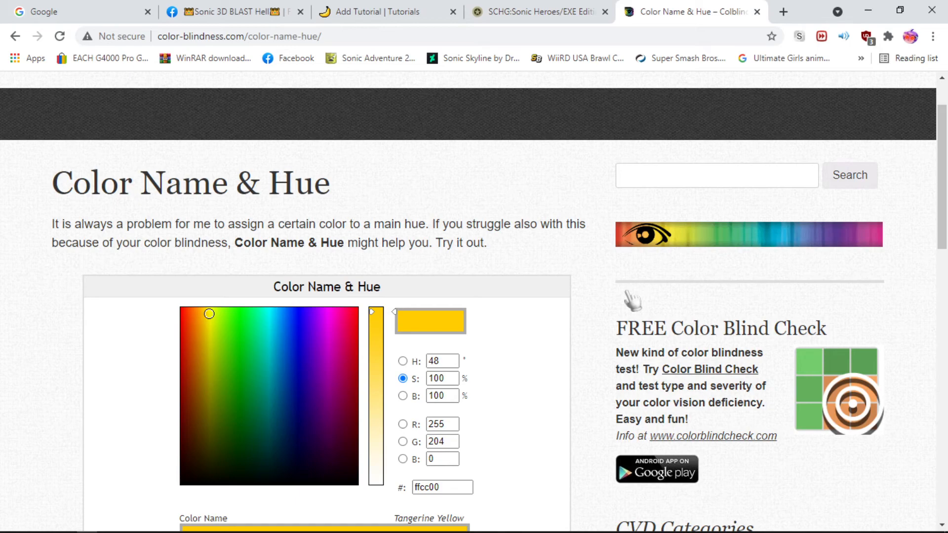
mouse_move(495, 307)
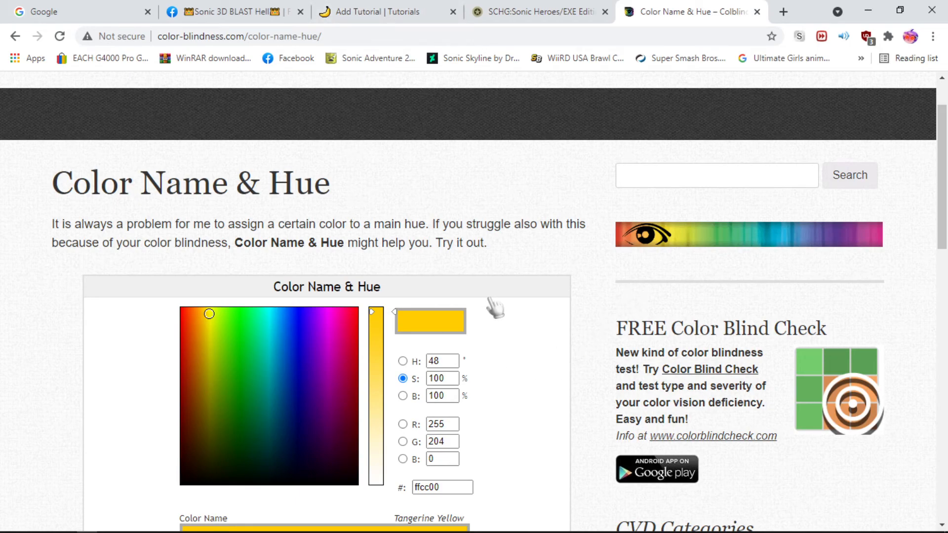
mouse_move(544, 336)
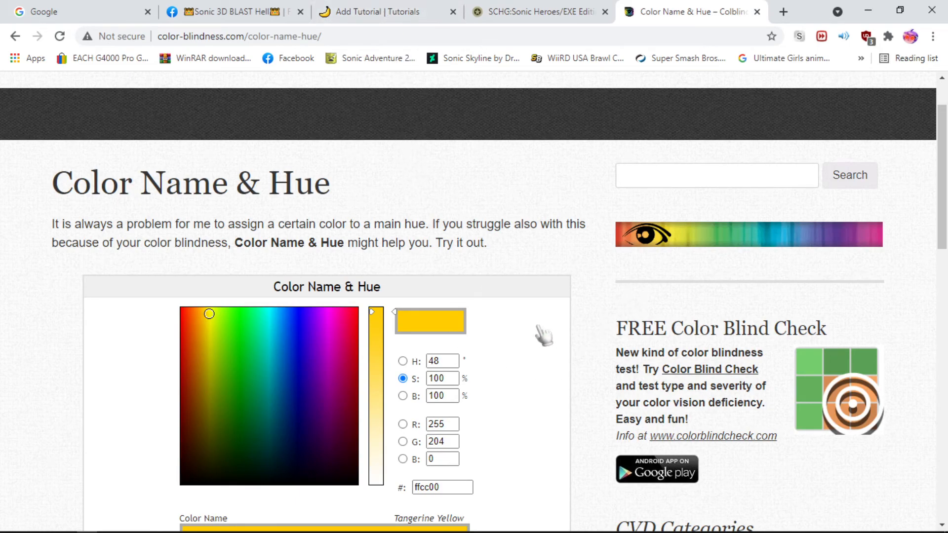
mouse_move(581, 353)
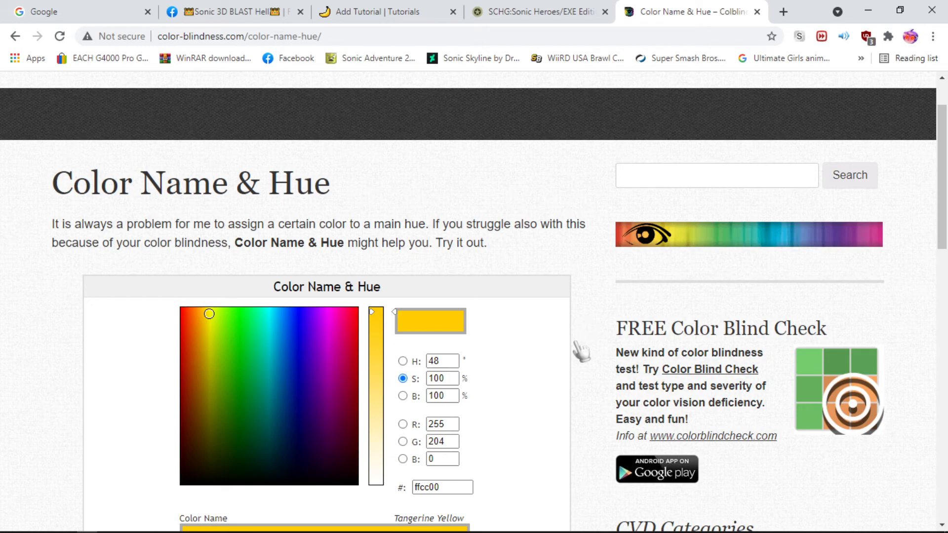
mouse_move(564, 365)
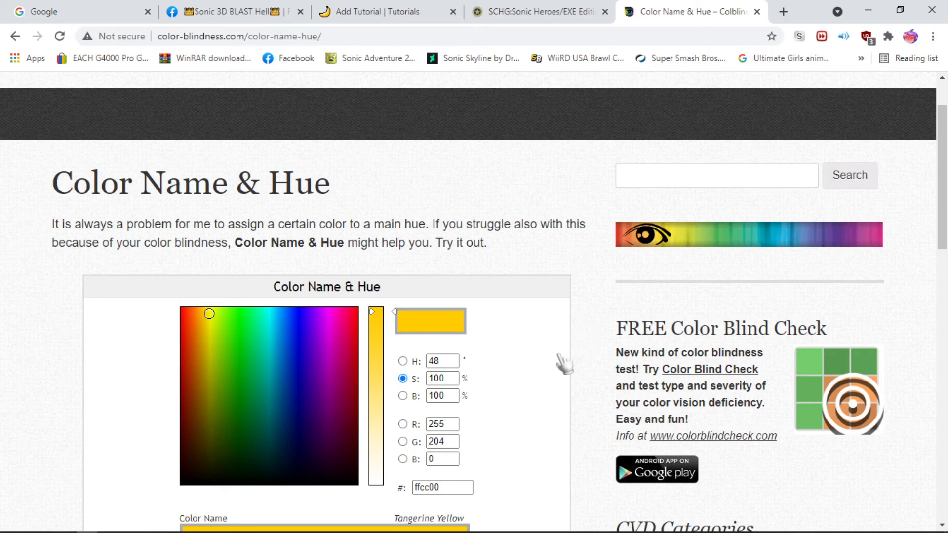
mouse_move(208, 314)
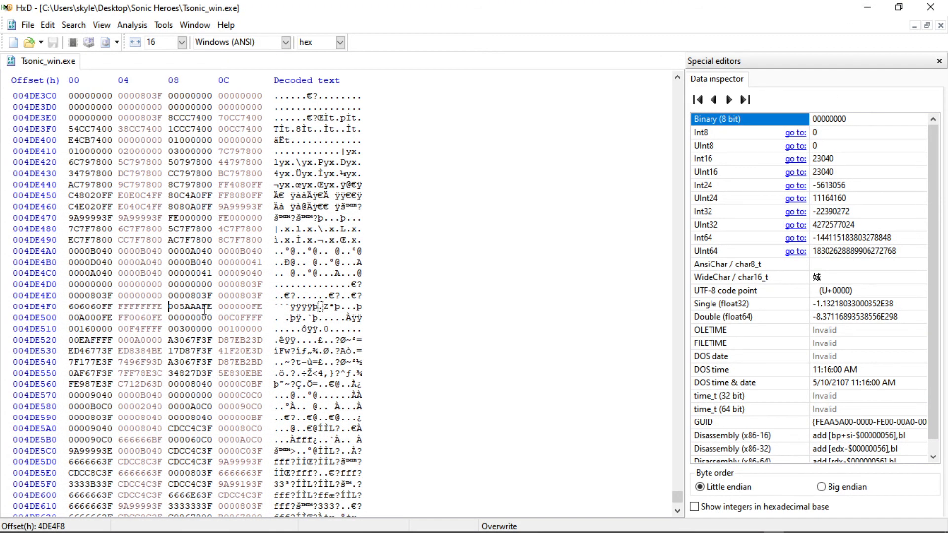
mouse_move(494, 336)
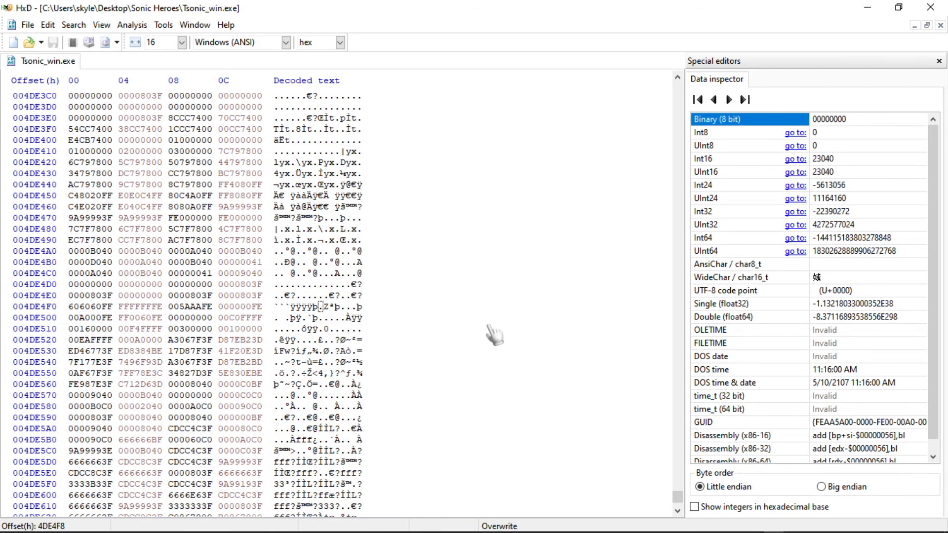
left_click(171, 306)
type("E")
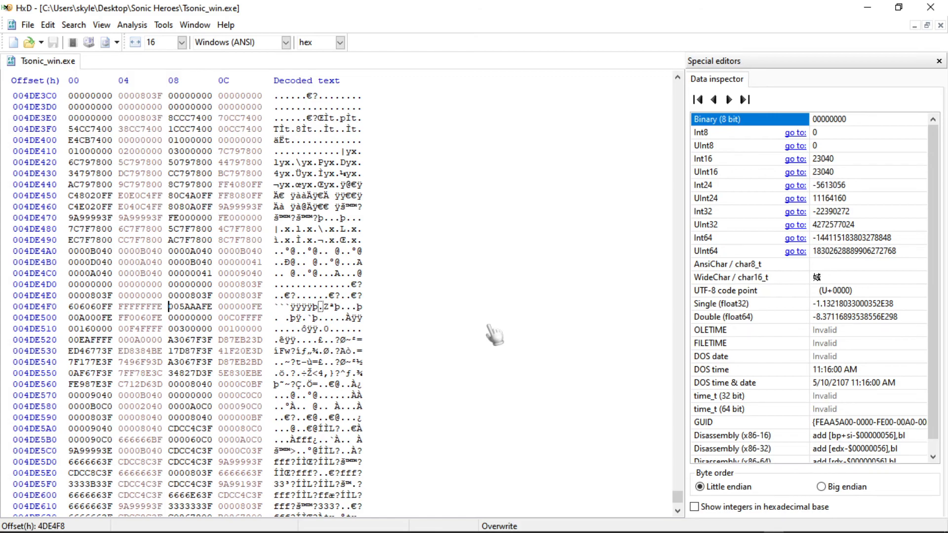
left_click(87, 521)
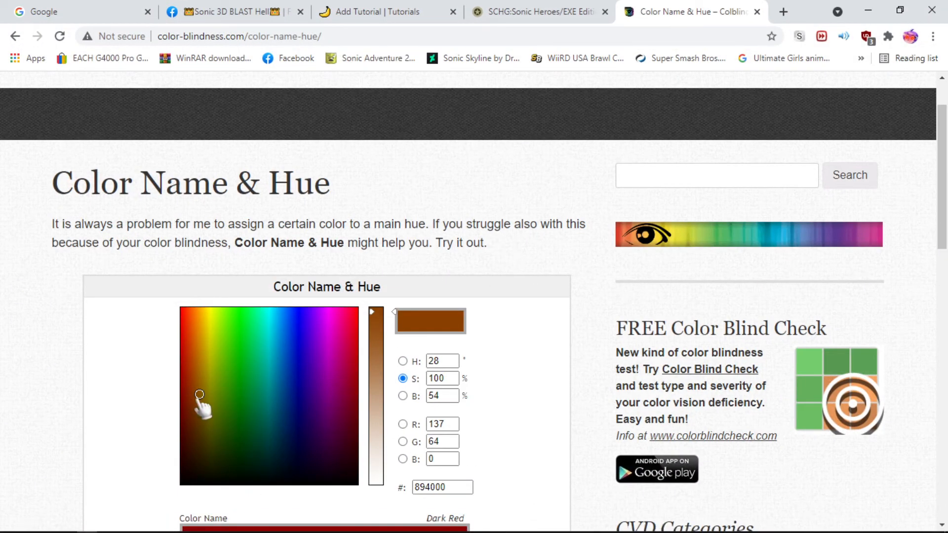
Pick a yellow and shift it toward green until the picker reads Chartreuse Yellow E1FF00.
left_click(214, 311)
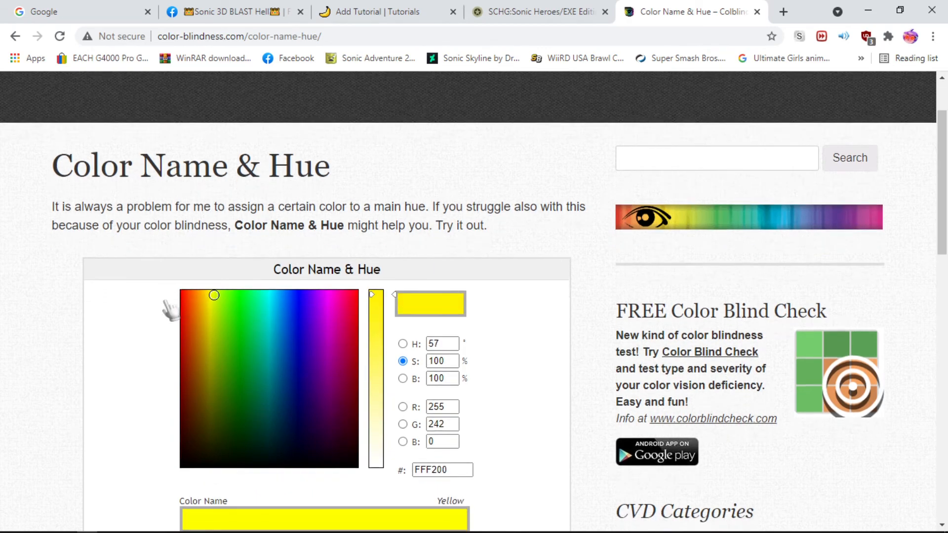
scroll("down", 3)
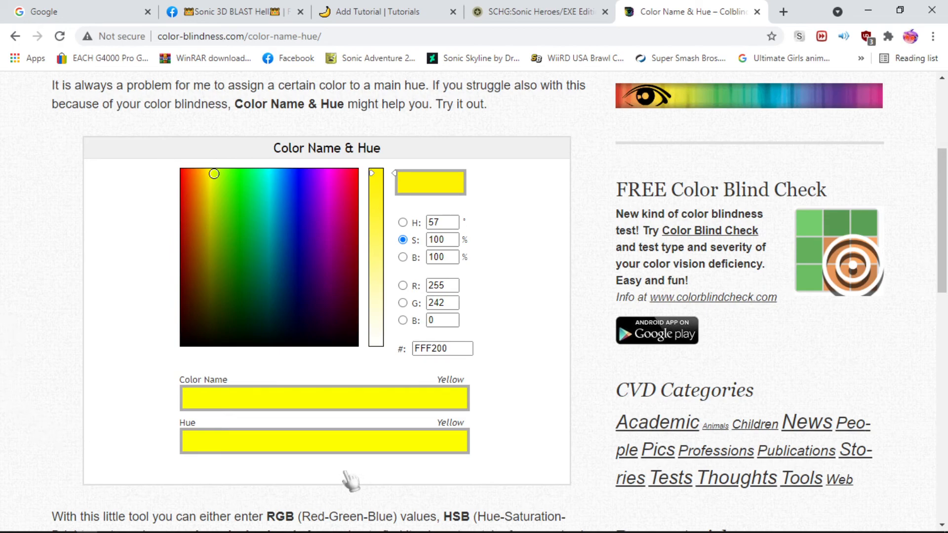
left_click(224, 179)
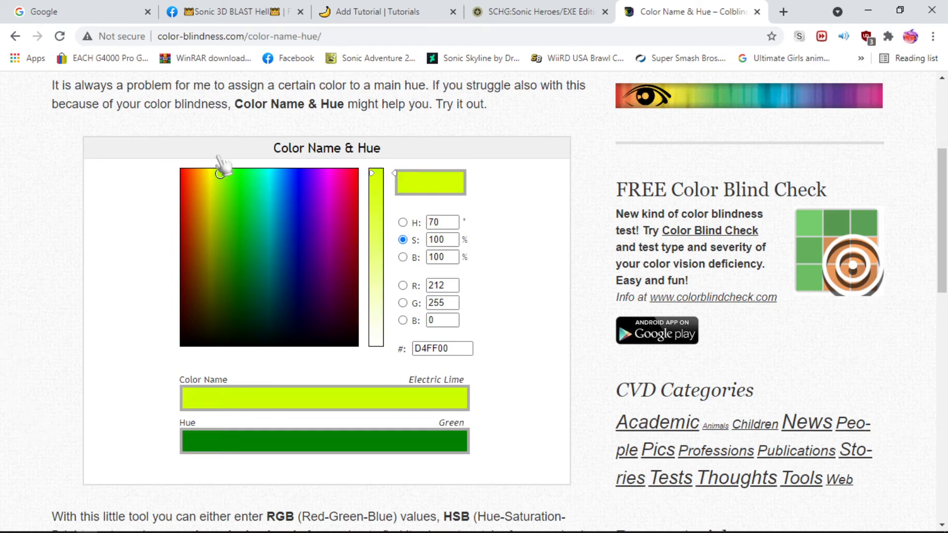
left_click(219, 174)
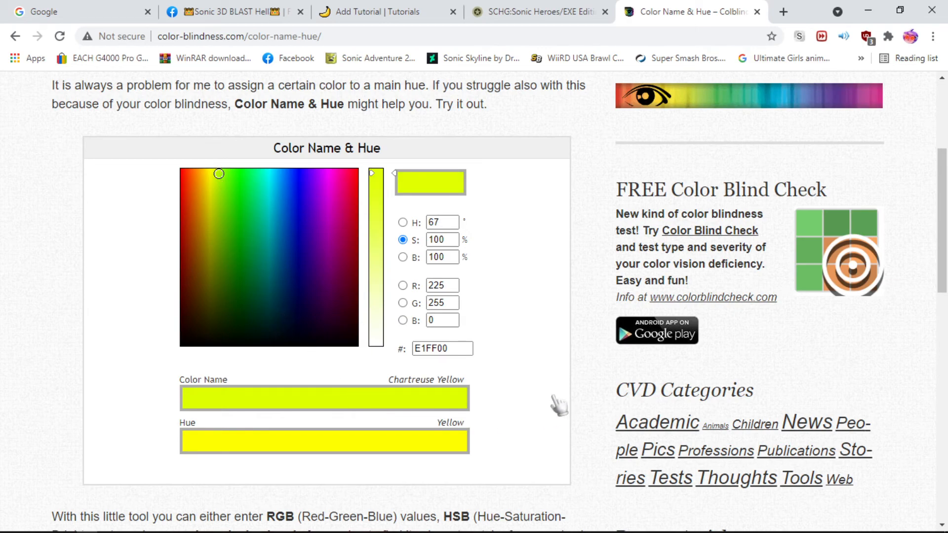
left_click(442, 349)
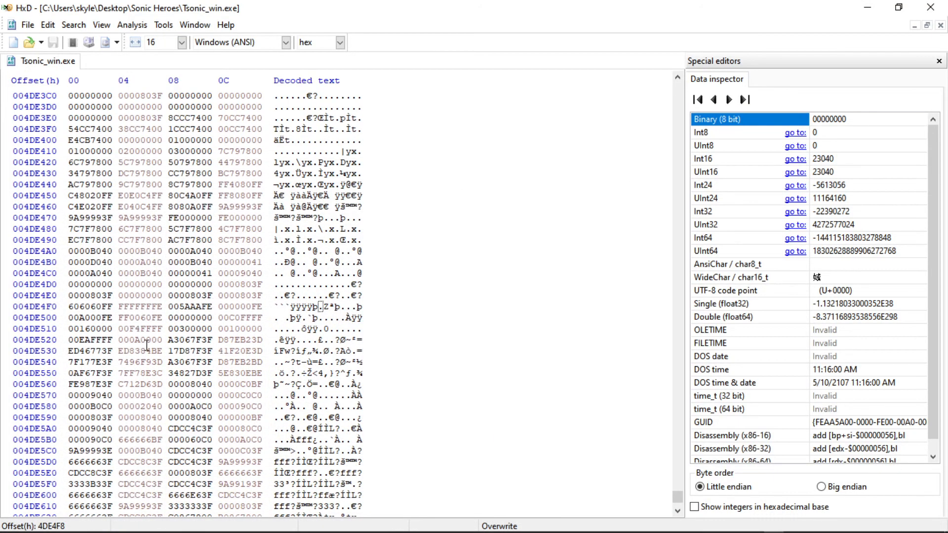
Begin overwriting the tornado colour bytes at offset 4DE4F8 with E1FF00.
left_click(88, 521)
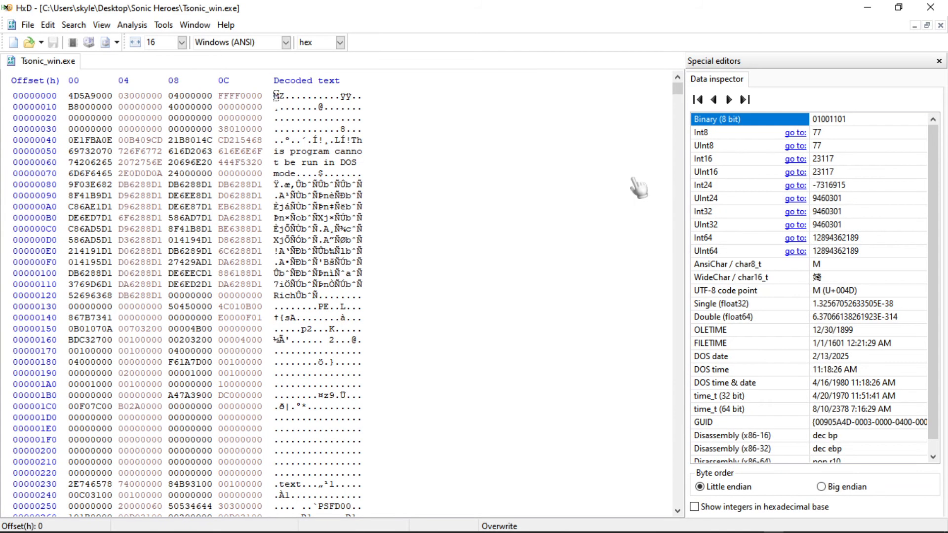
mouse_move(508, 173)
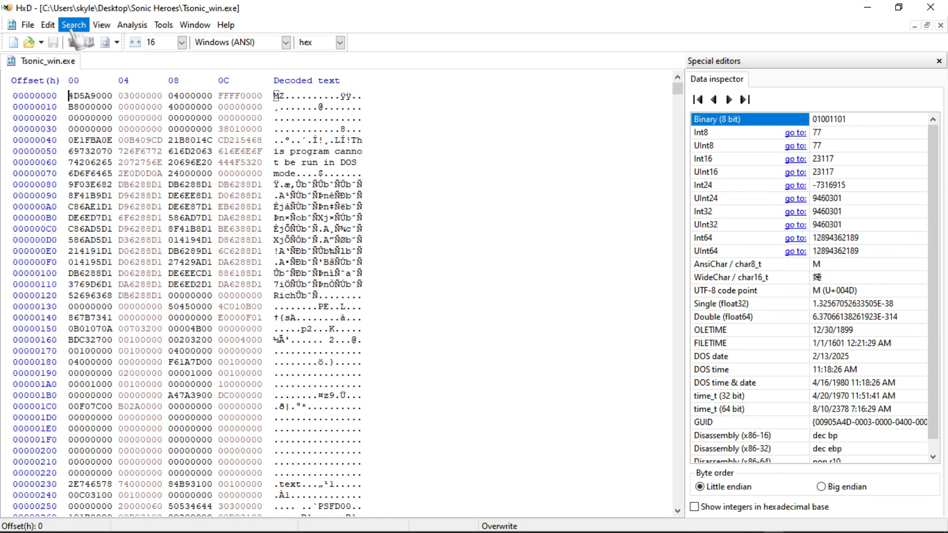
Reopen the Find dialog in hex-values mode over Tsonic_win.exe.
left_click(73, 24)
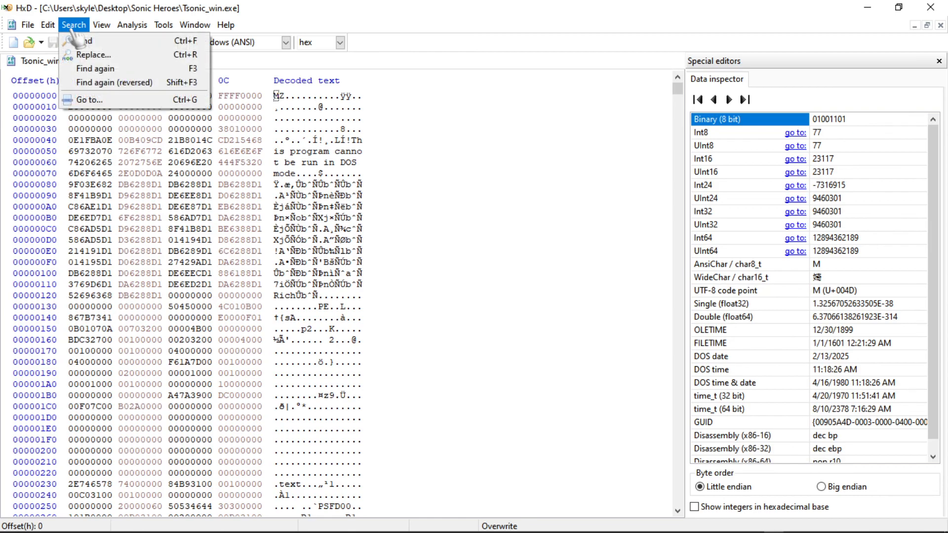
left_click(82, 40)
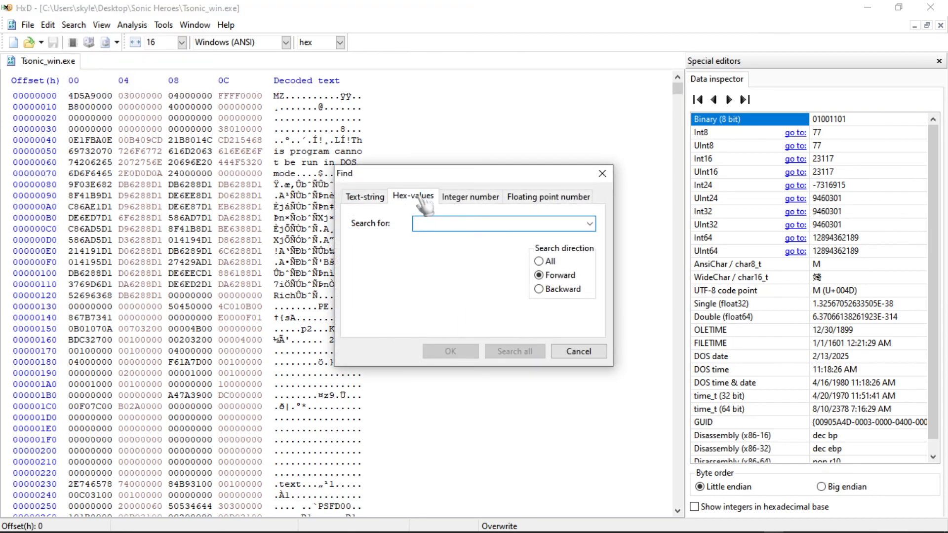
mouse_move(257, 434)
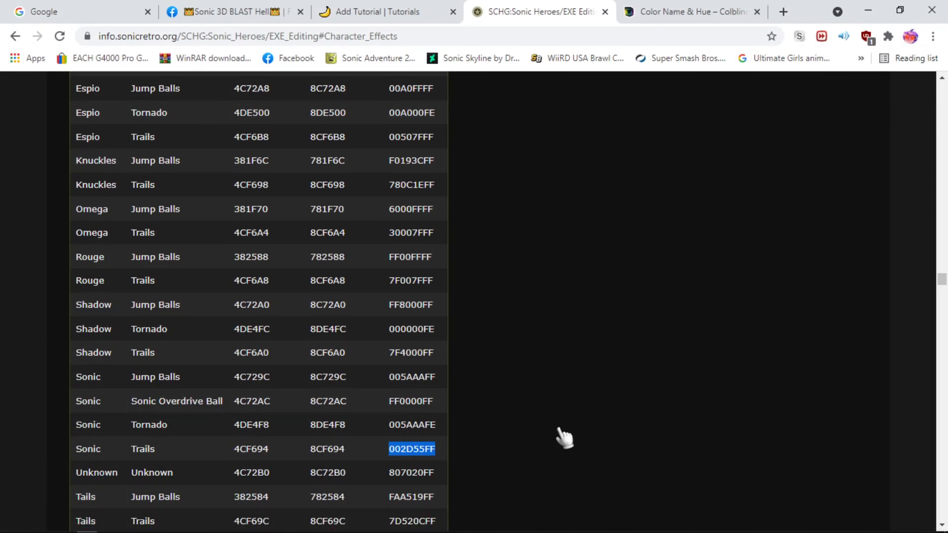
mouse_move(869, 11)
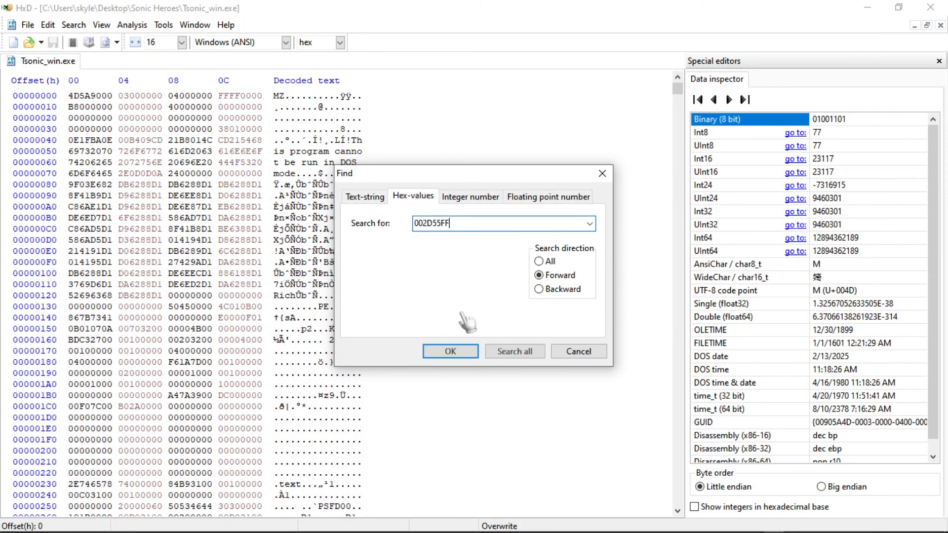
Search the executable for Sonic's trail colour 002D55FF.
left_click(451, 352)
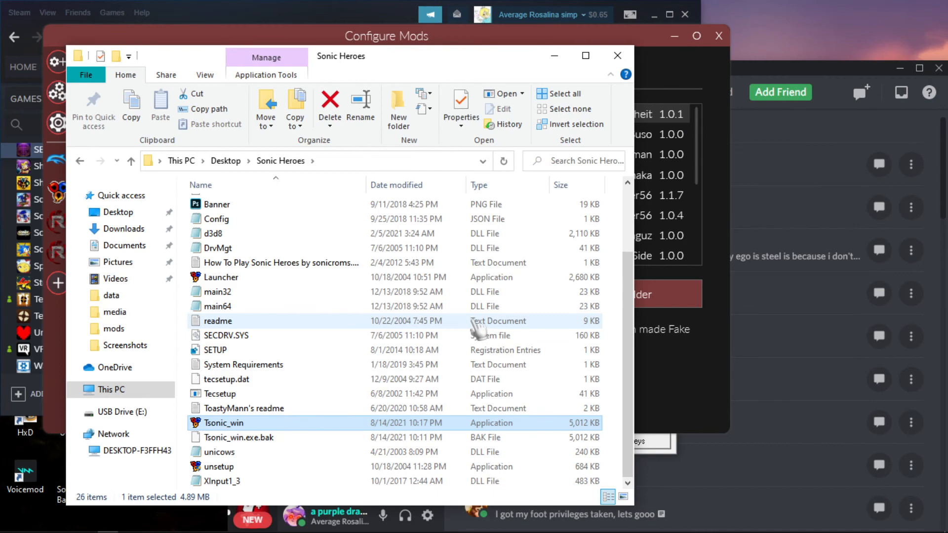
mouse_move(484, 311)
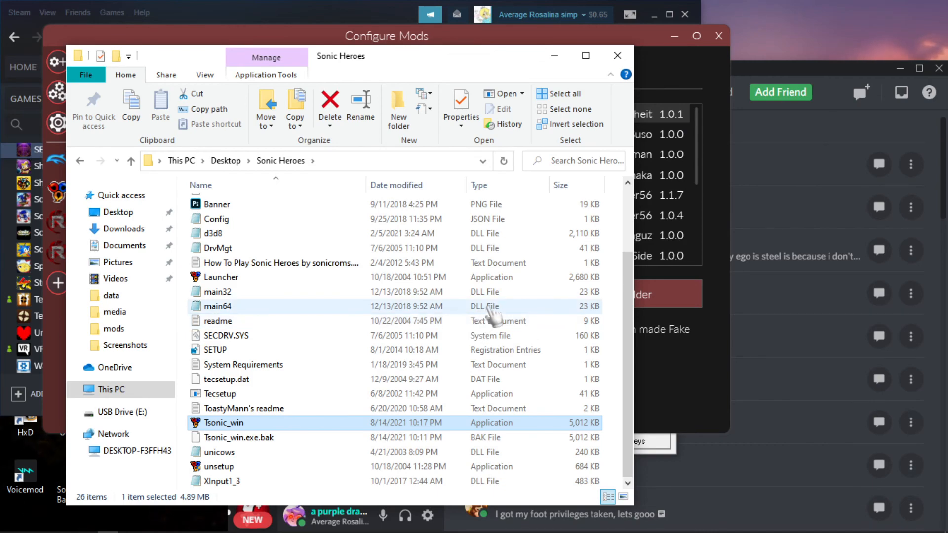